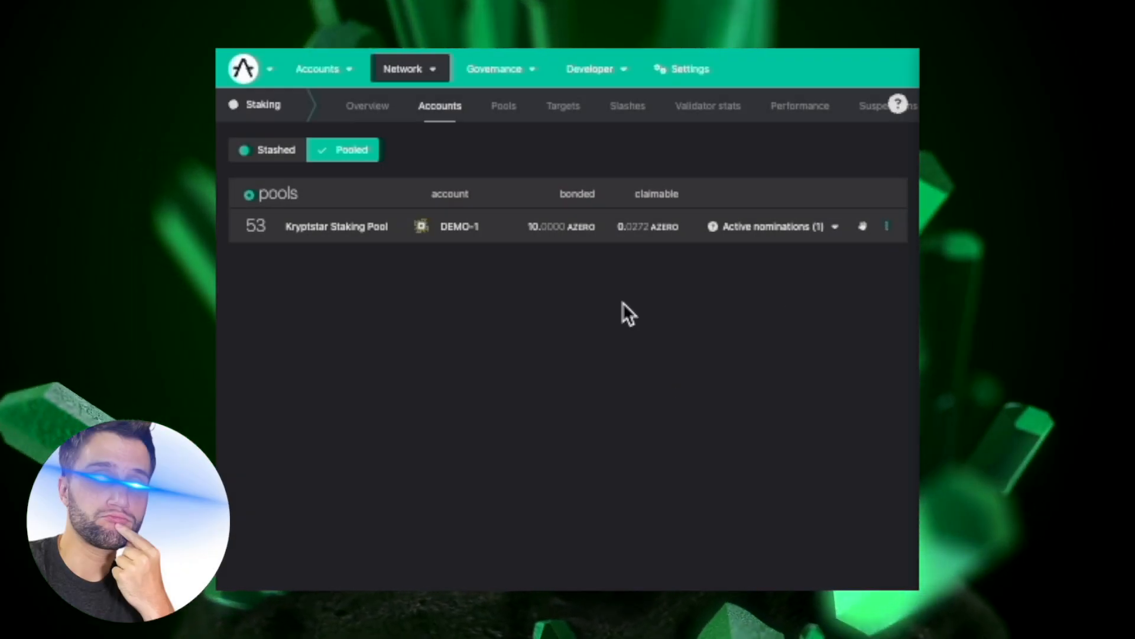
pyautogui.moveTo(383, 300)
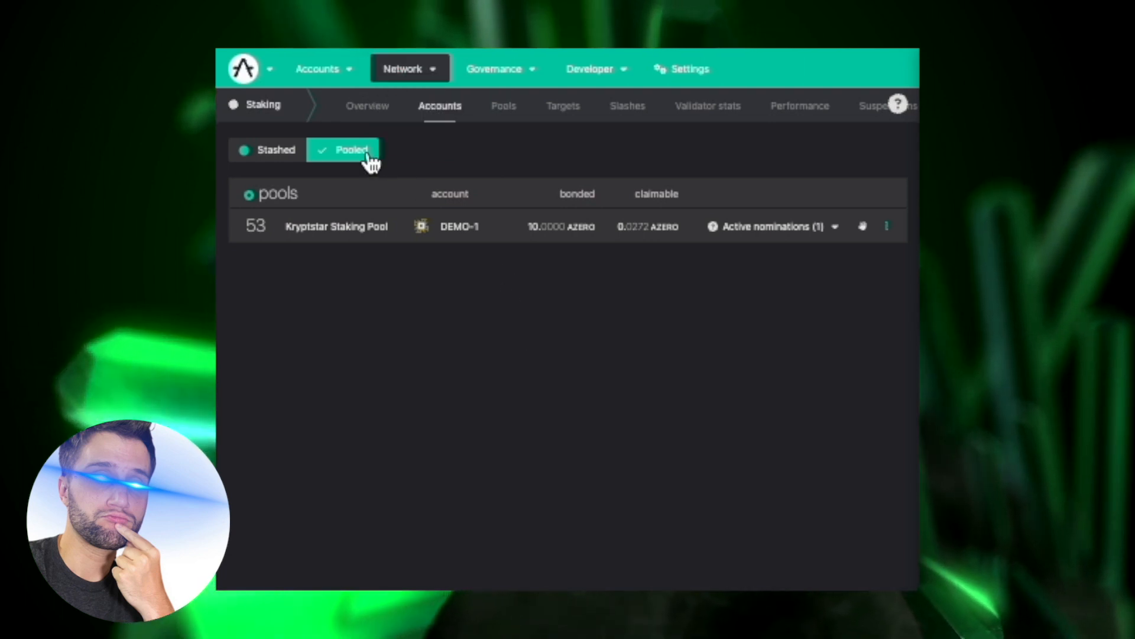
pyautogui.moveTo(341, 157)
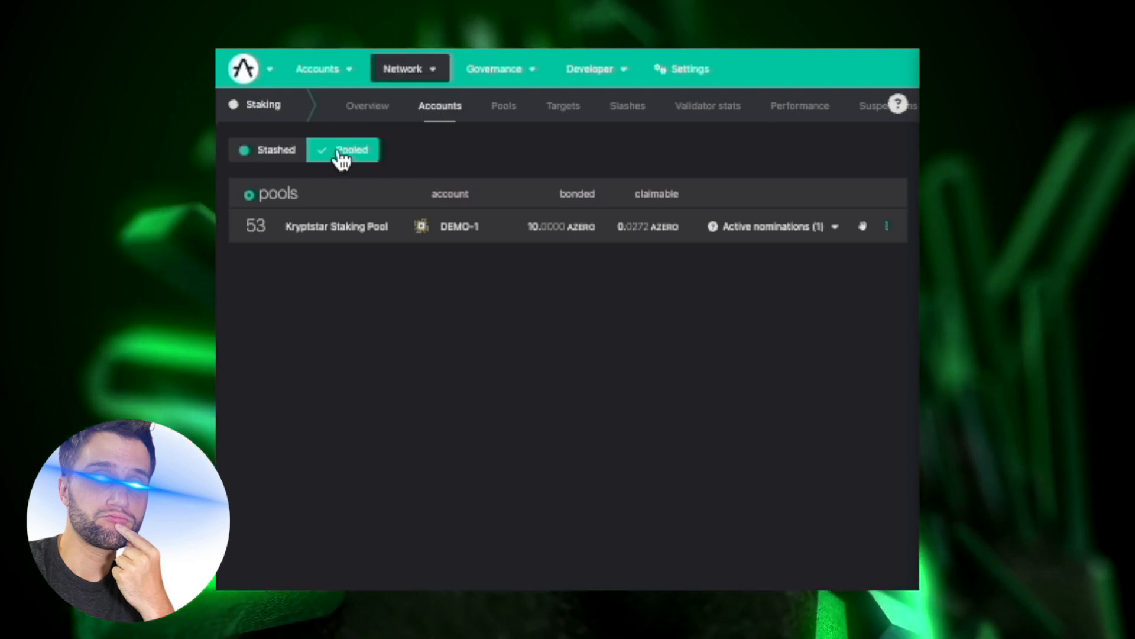
pyautogui.moveTo(512, 202)
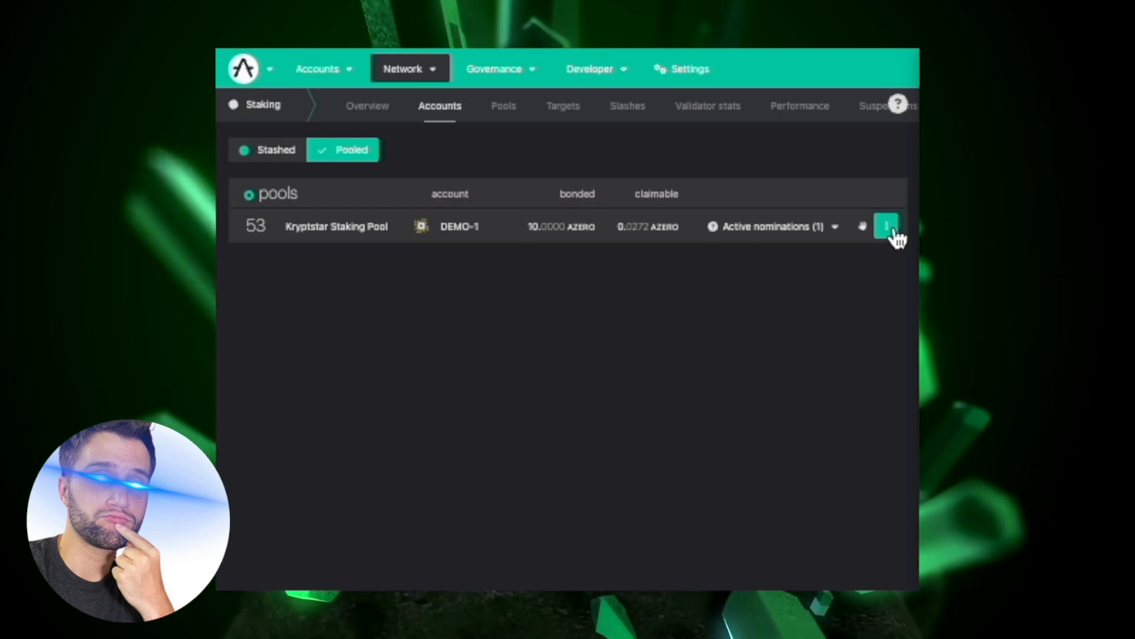
# Unbond all 10.0000 AZERO from the Kryptstar Staking Pool via the pool row's Unbond funds action.
pyautogui.click(886, 226)
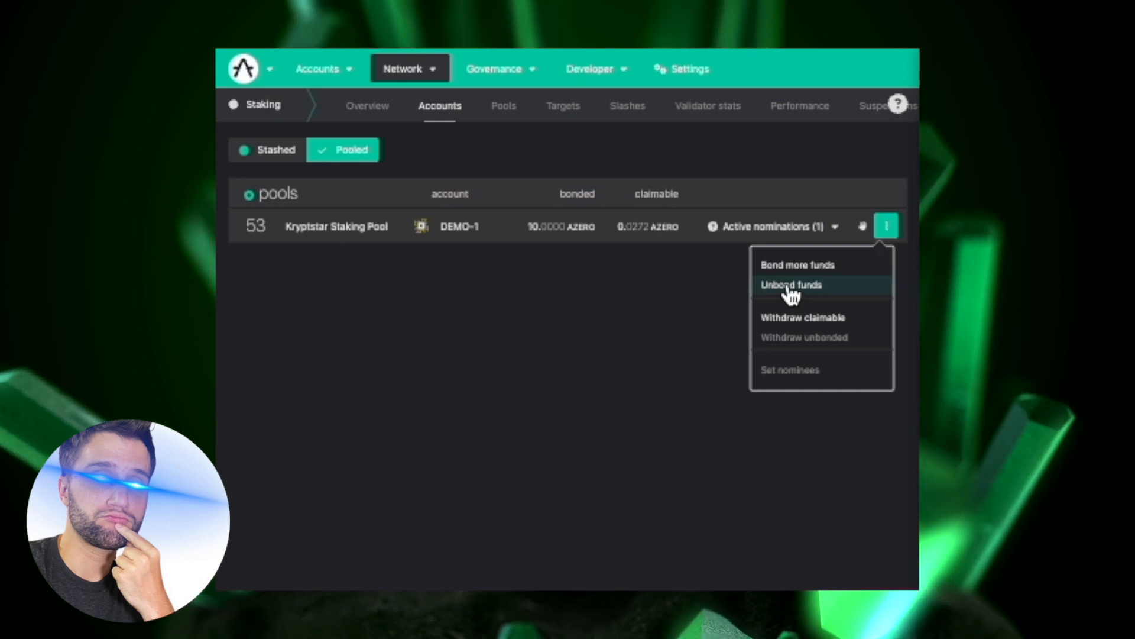
pyautogui.click(791, 284)
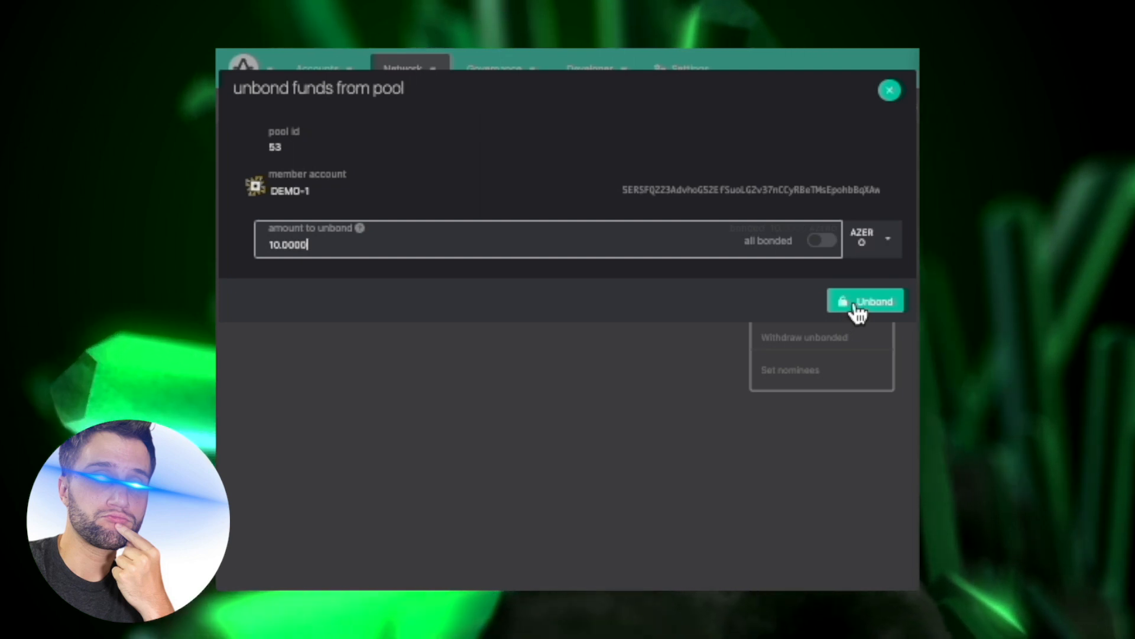
pyautogui.click(865, 300)
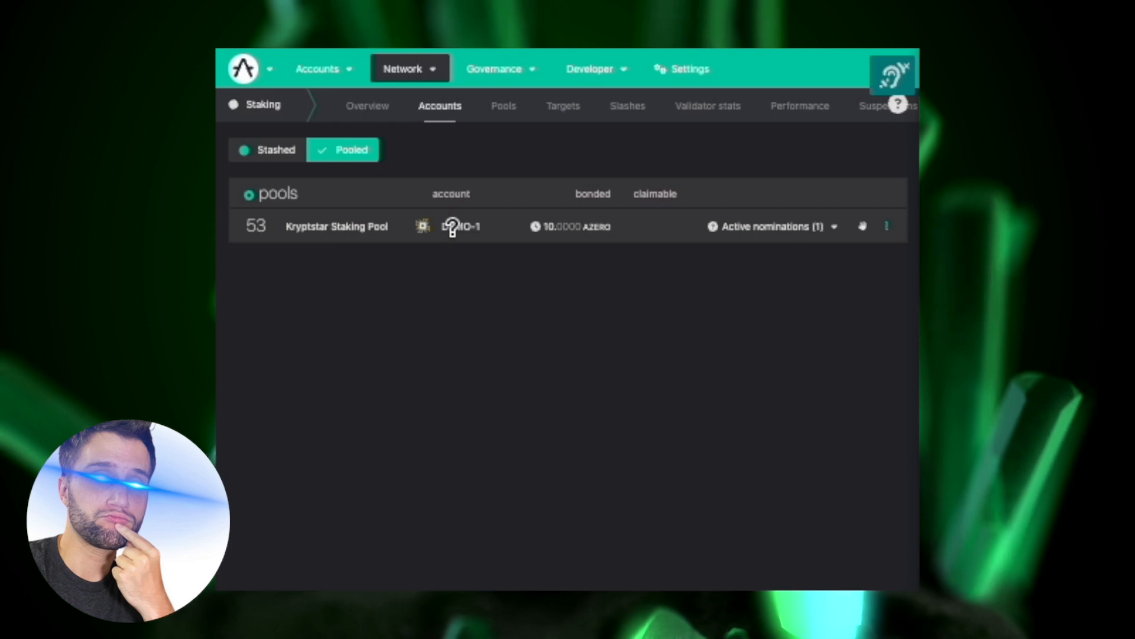
pyautogui.moveTo(652, 303)
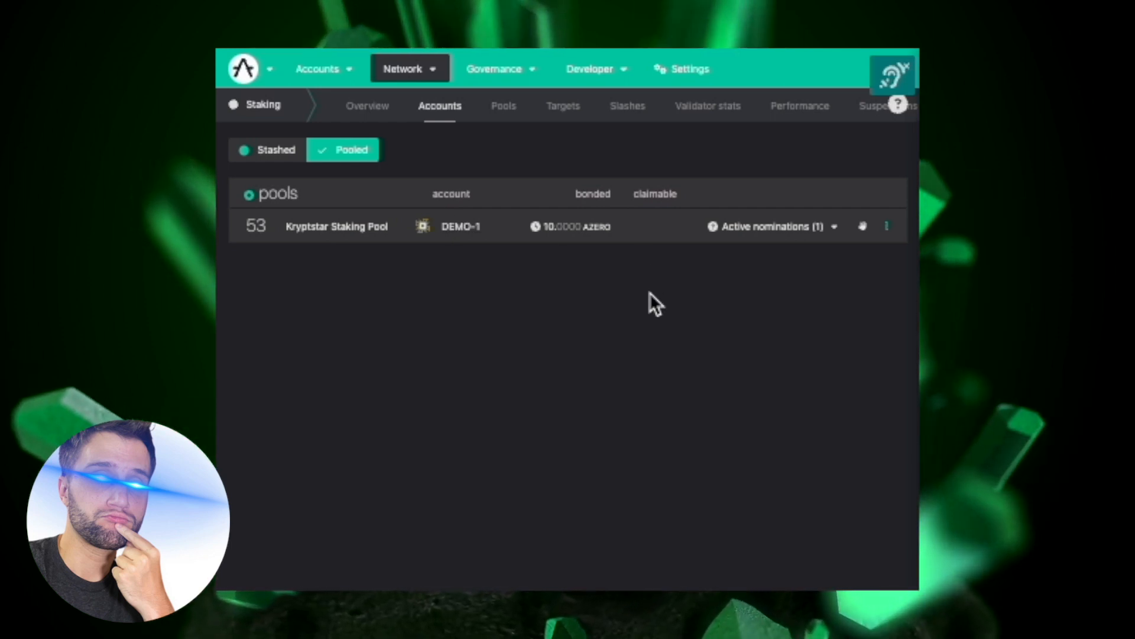